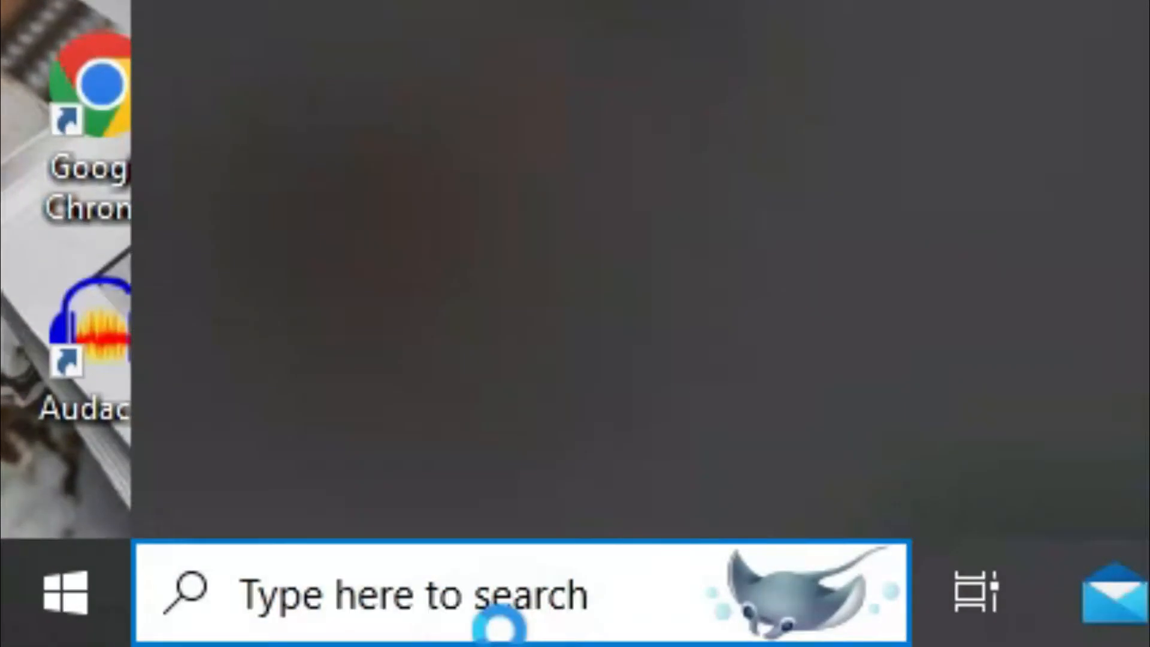
Search Windows for 'setting' and launch the Settings app
type("setting")
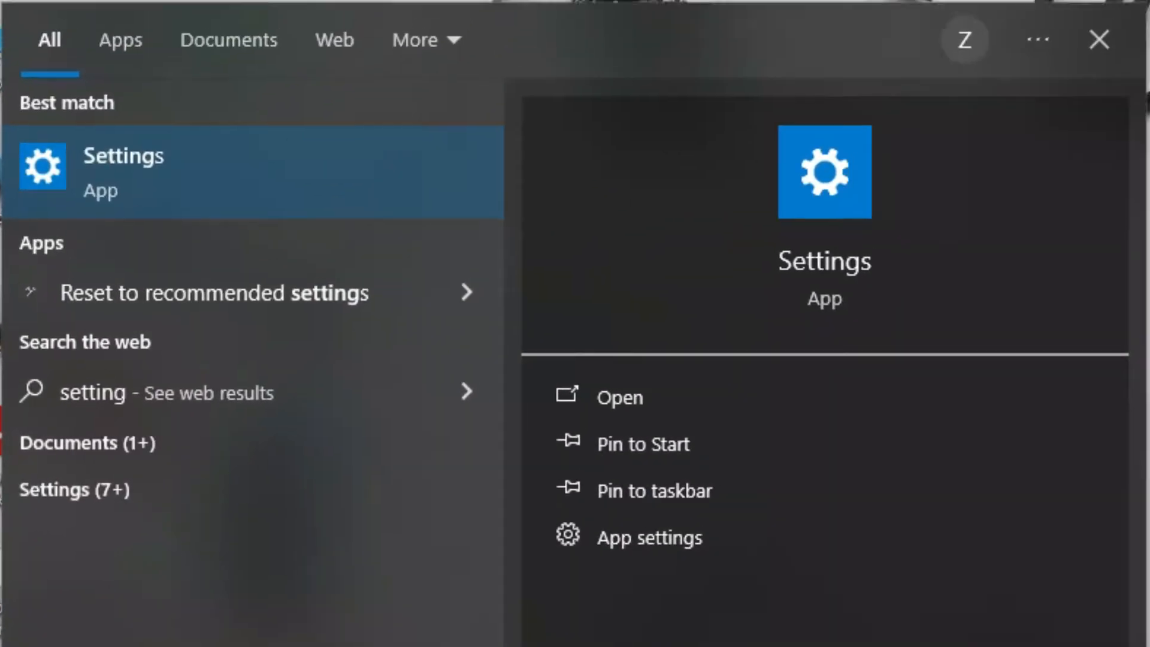
left_click(123, 171)
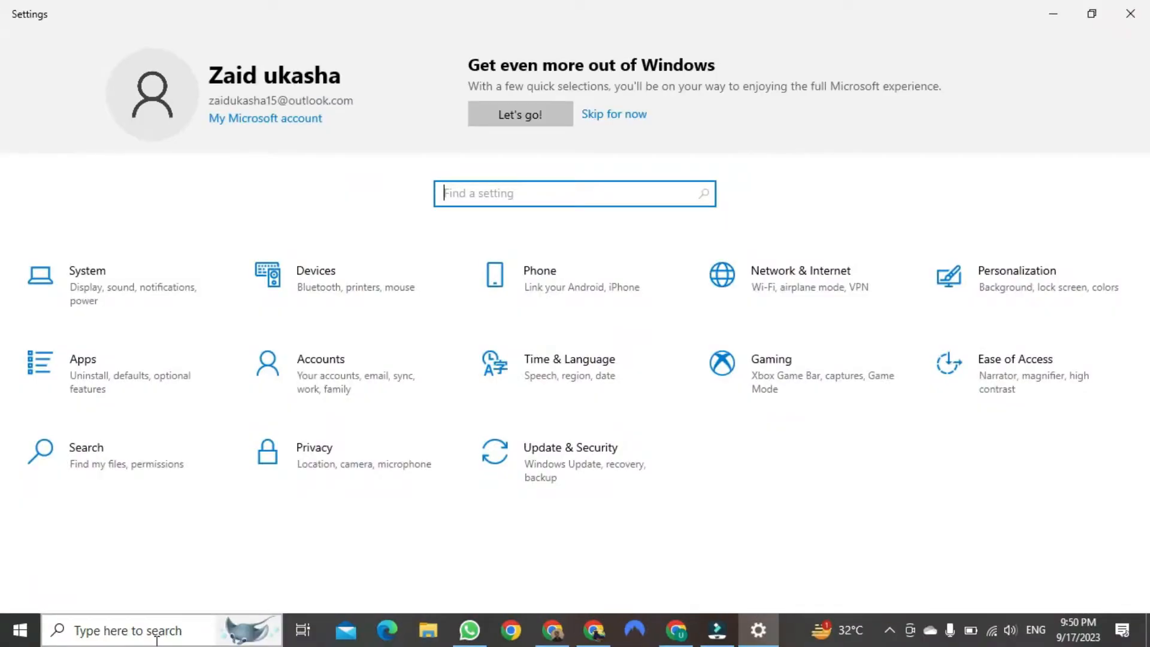
mouse_move(749, 480)
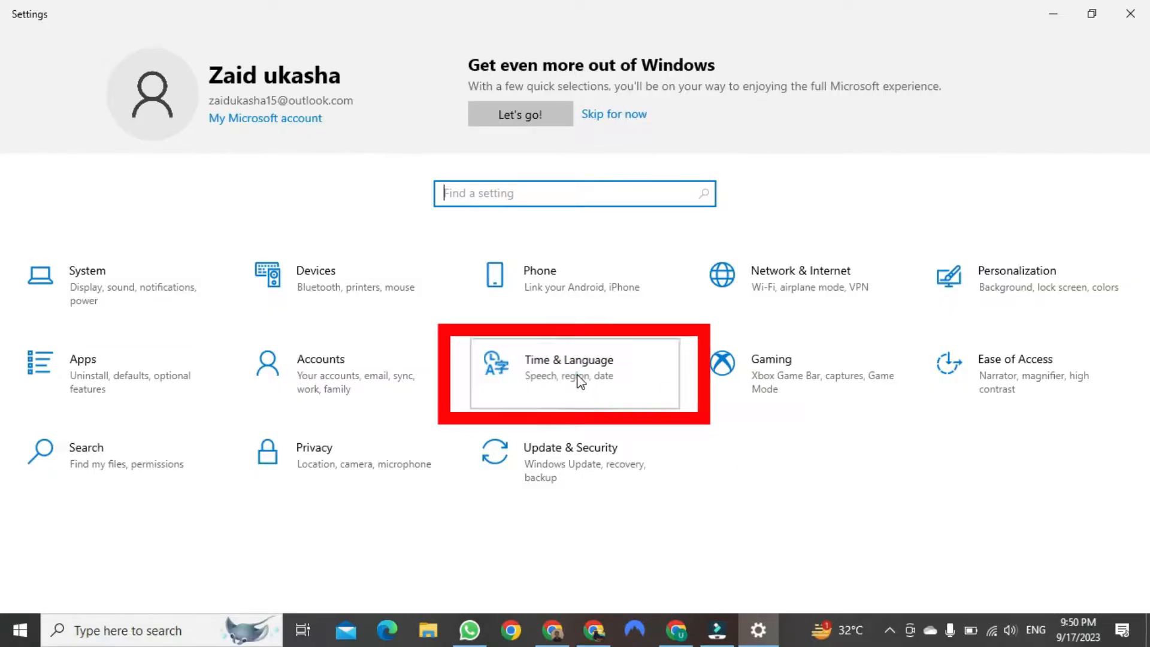
Go to the Time & Language category to reach the Date & time page
left_click(573, 374)
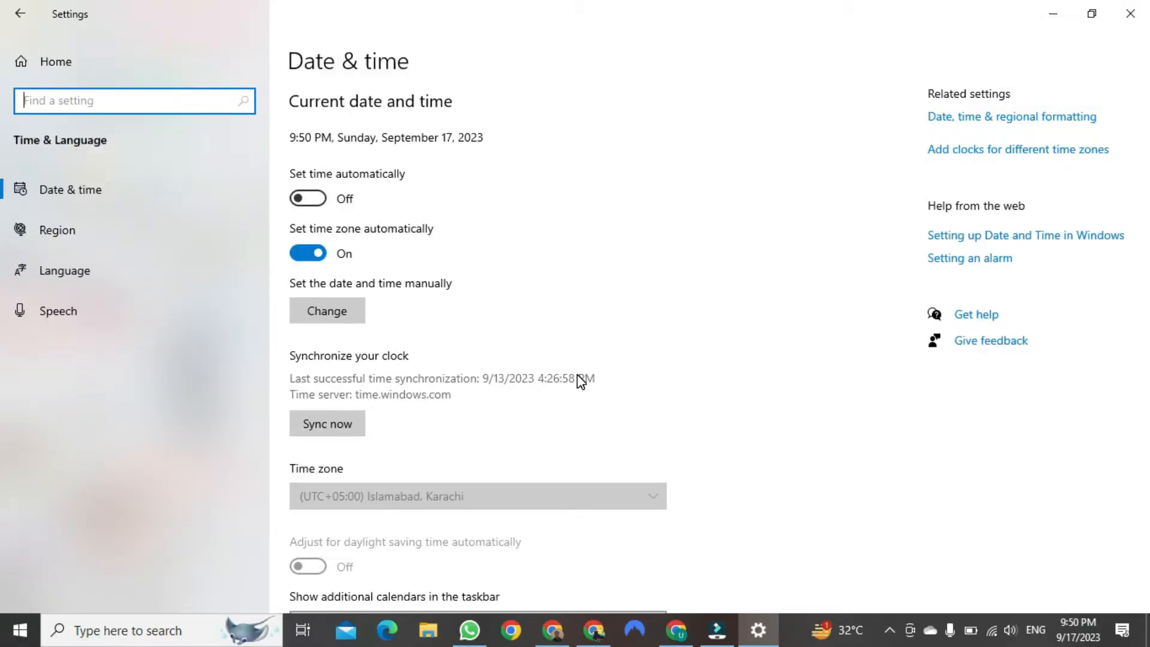
mouse_move(186, 238)
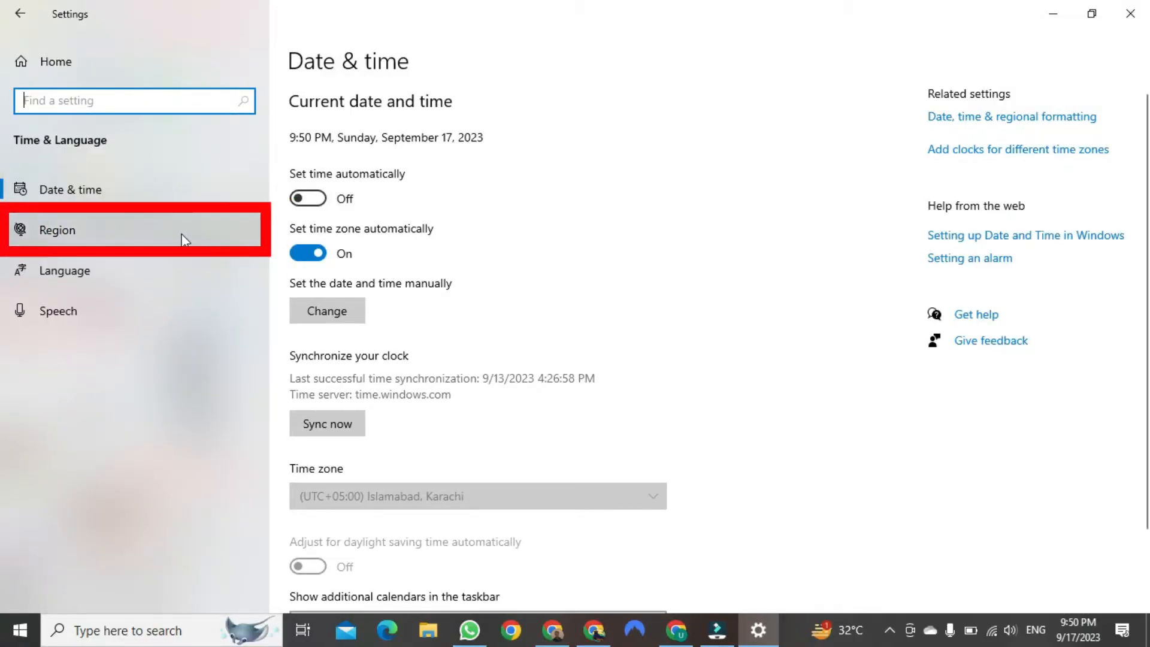
Switch to the Region page under Time & Language
left_click(55, 230)
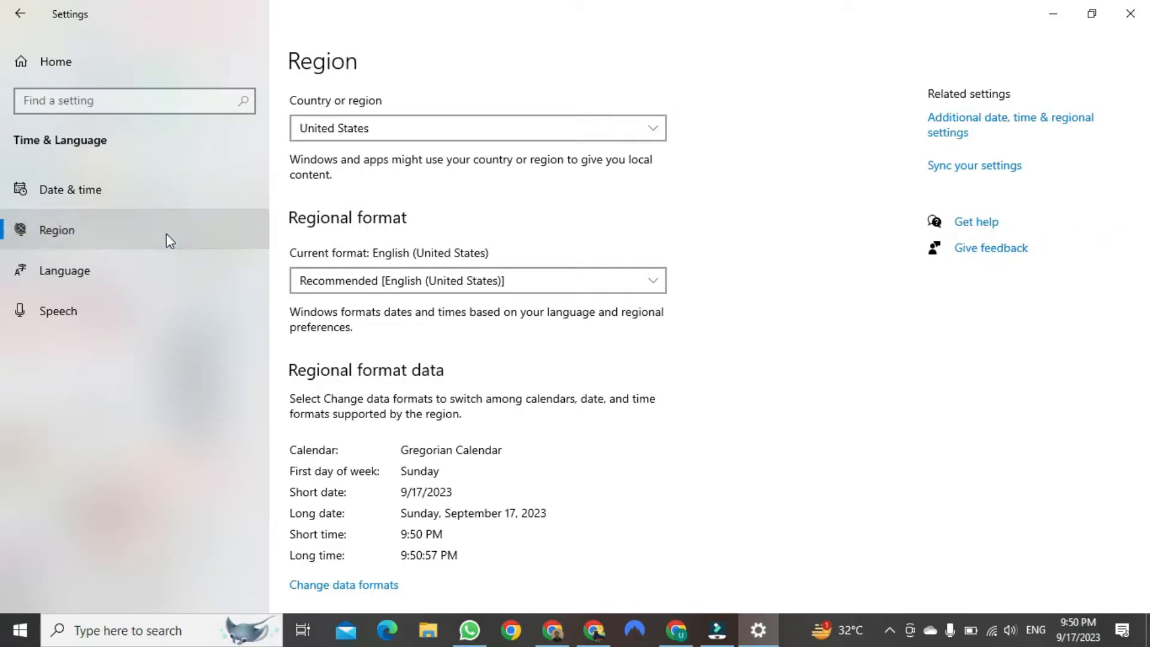
mouse_move(825, 224)
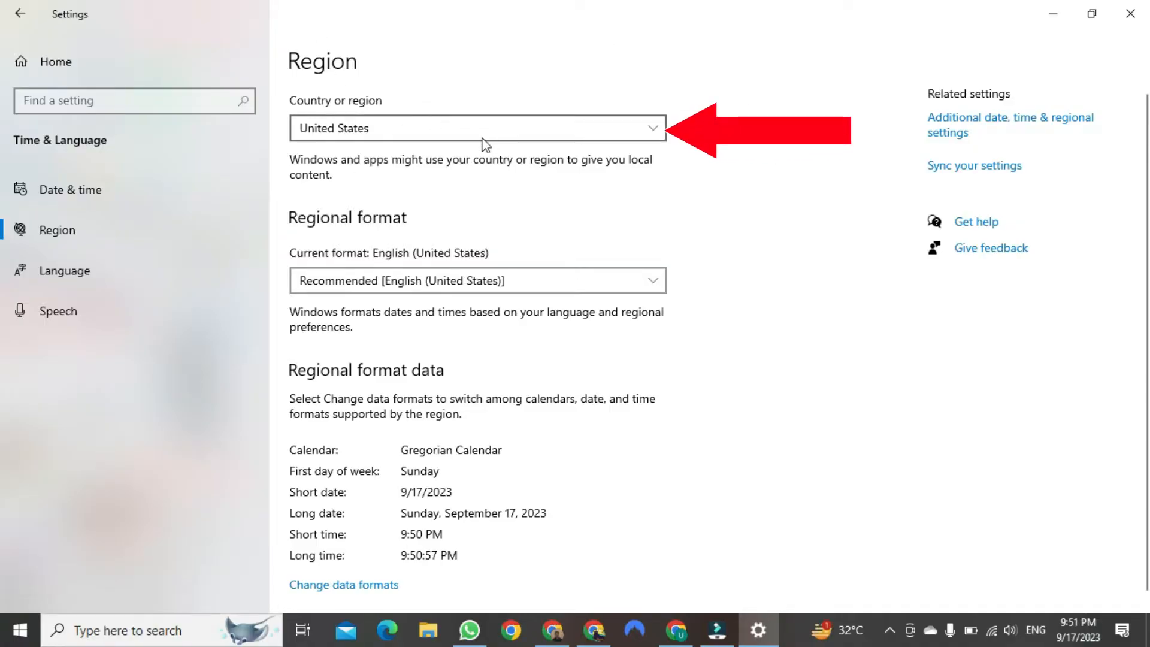
left_click(479, 127)
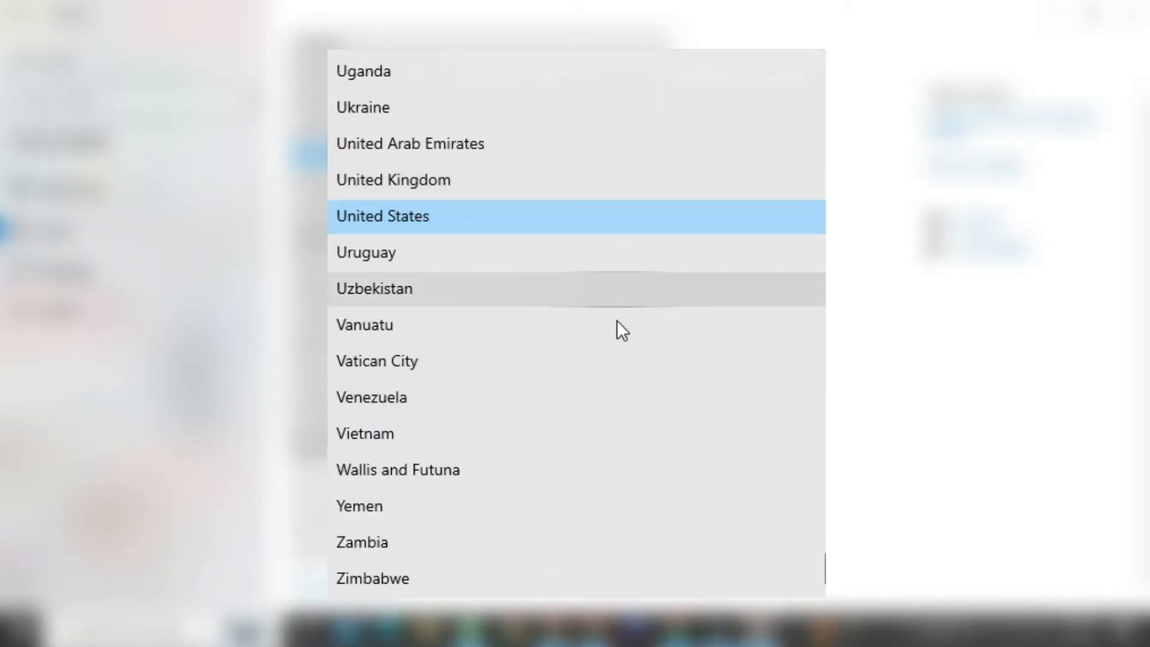
mouse_move(620, 330)
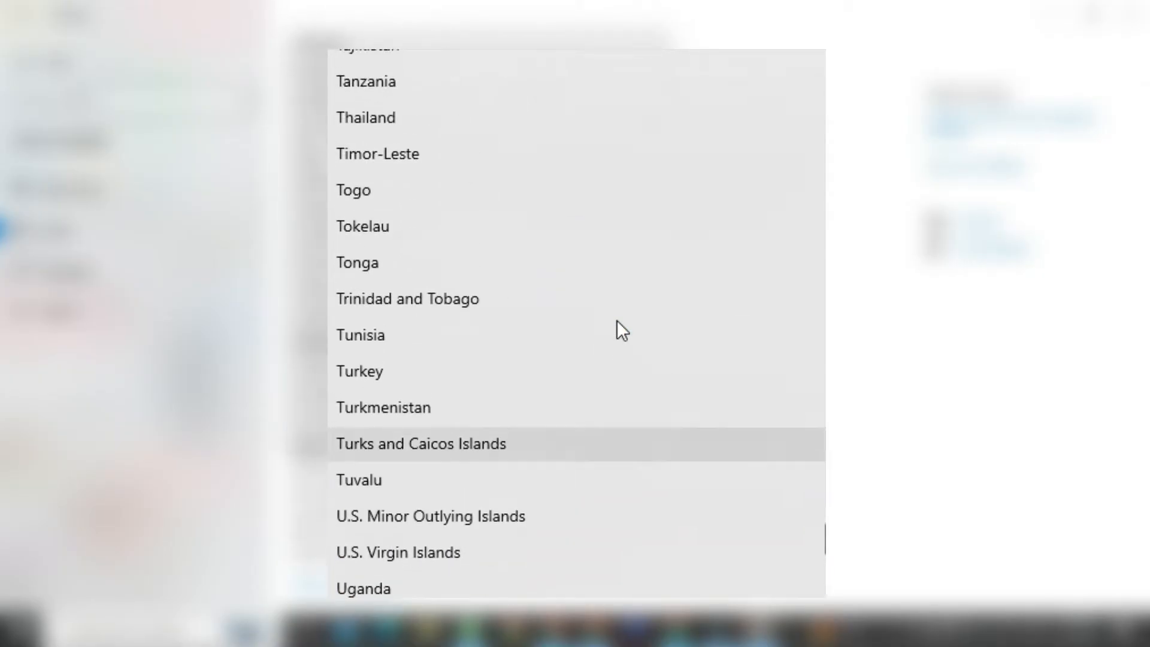
scroll("up", 3)
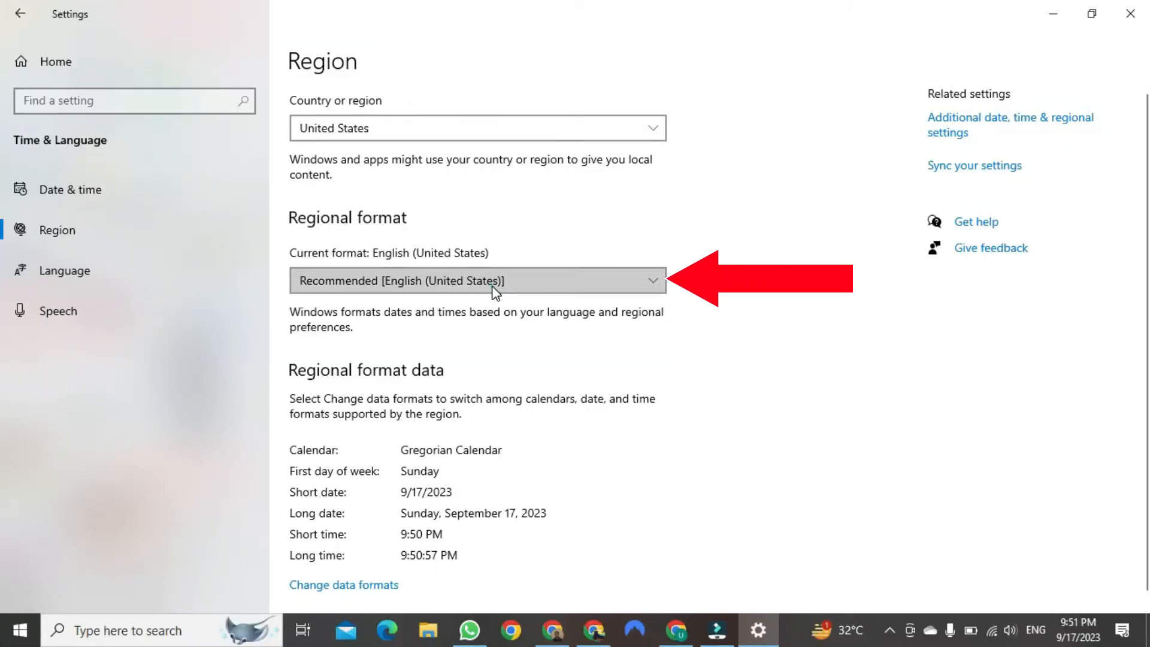
Open the Regional format dropdown and browse the English format variants
left_click(476, 281)
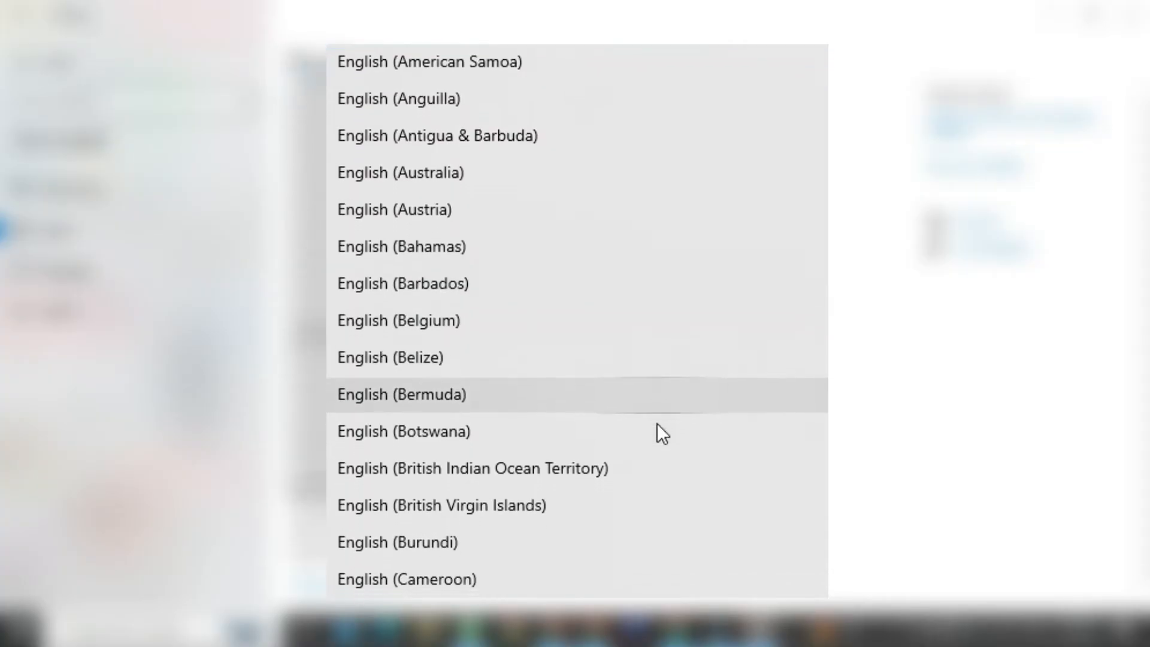
scroll("down", 3)
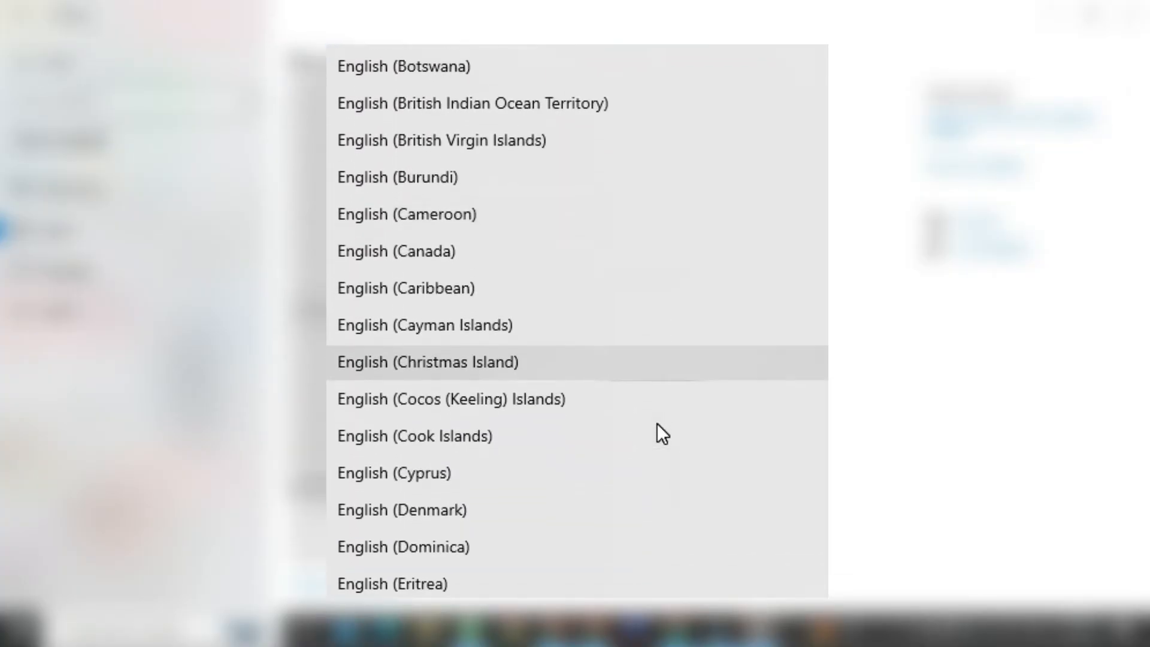
scroll("down", 3)
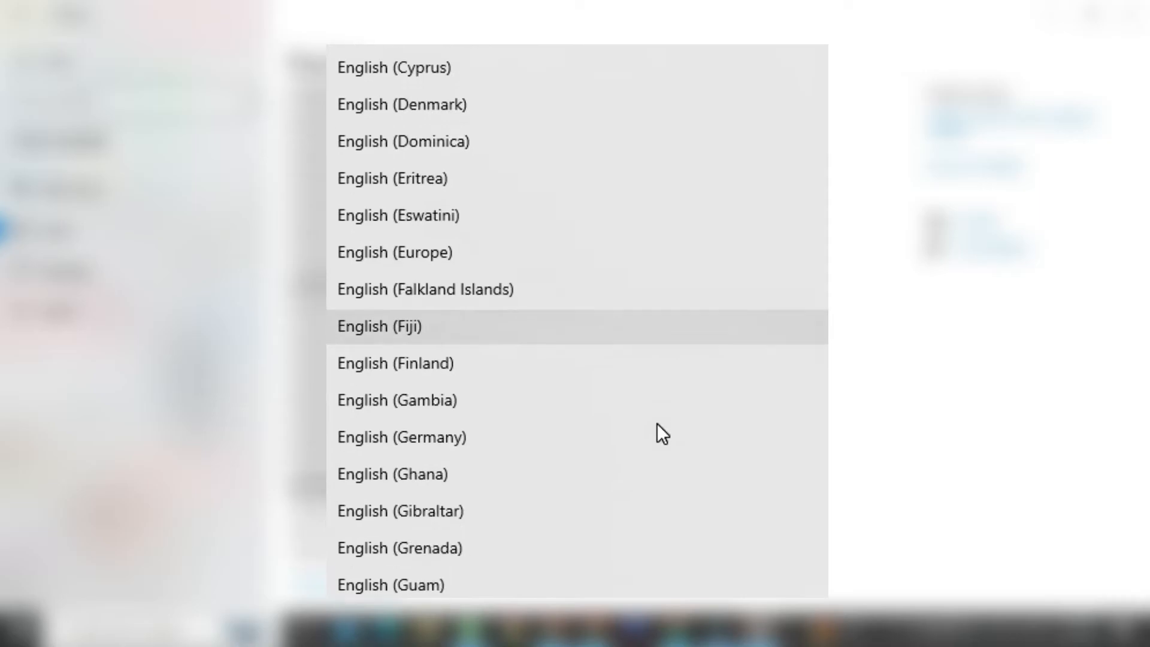
scroll("up", 3)
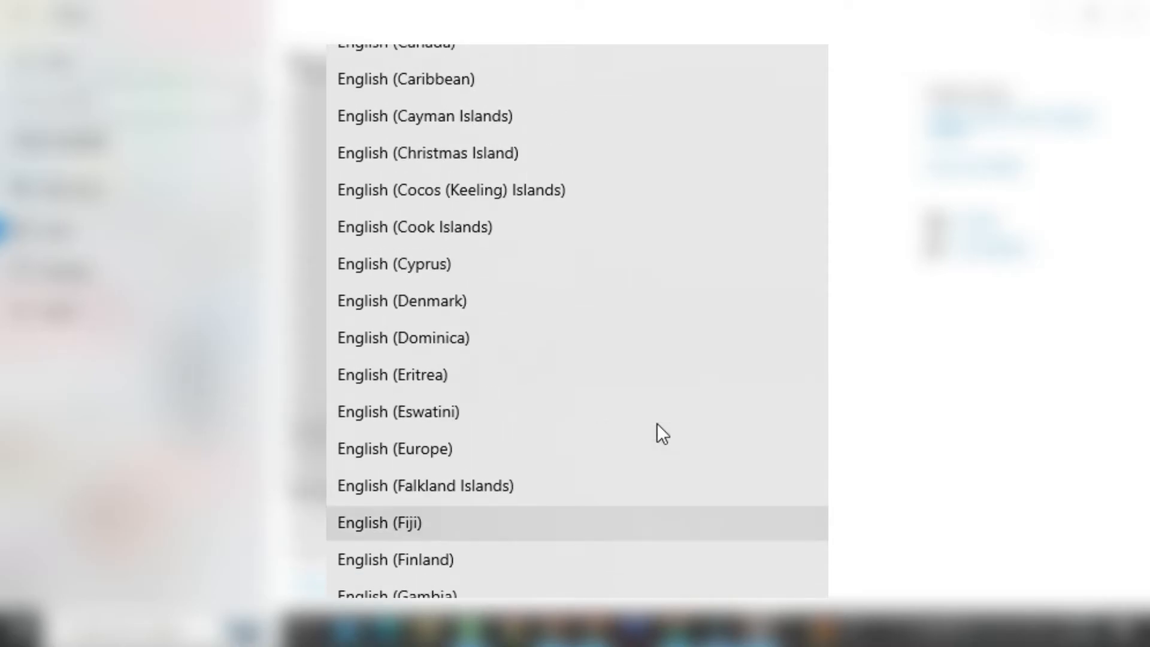
scroll("up", 3)
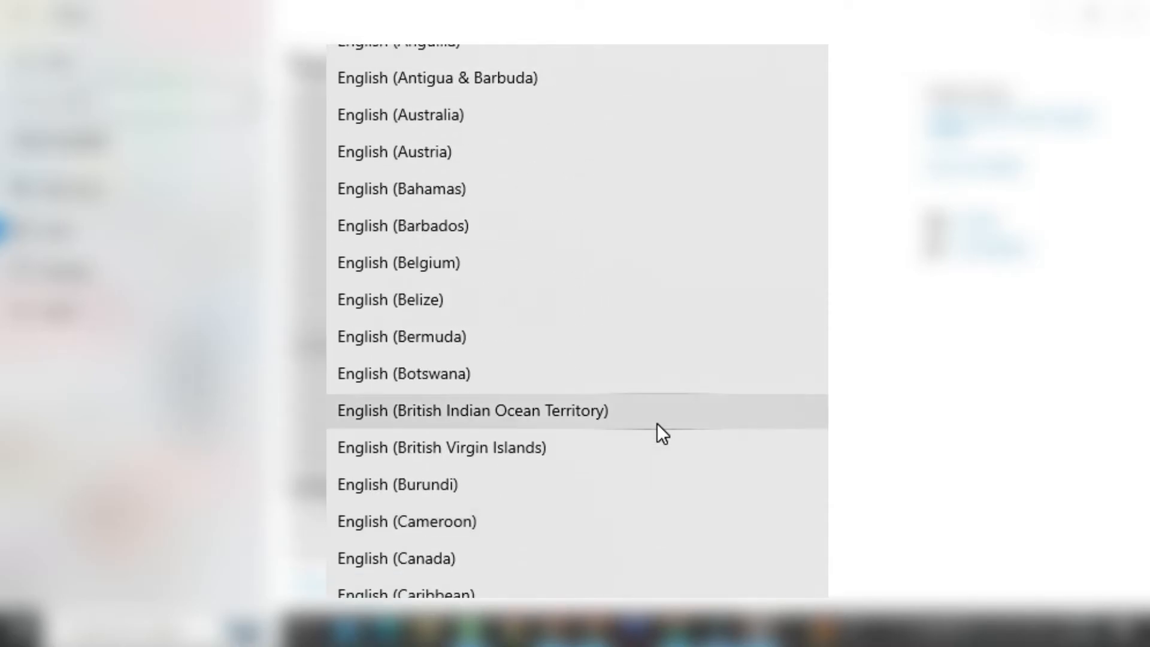